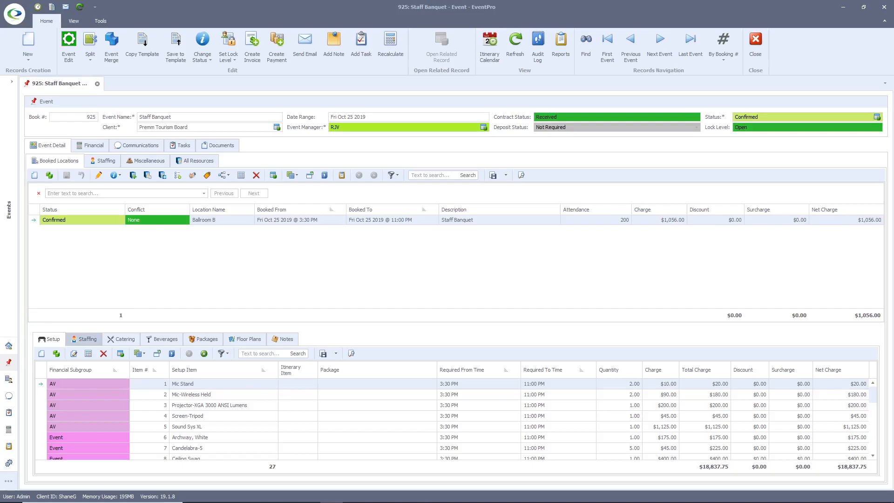
Review Staff Banquet's staffing, beverage, package and floor plan items, then its financial summary ($36,924.35 net).
click(86, 339)
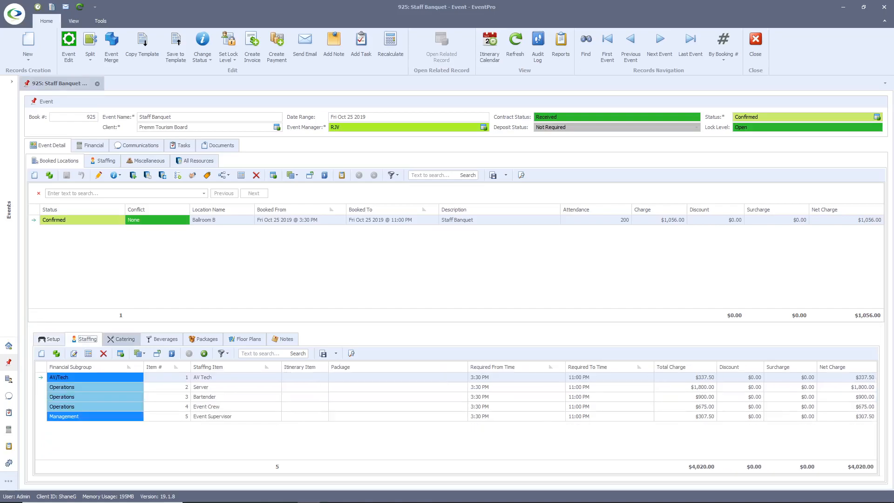
click(165, 338)
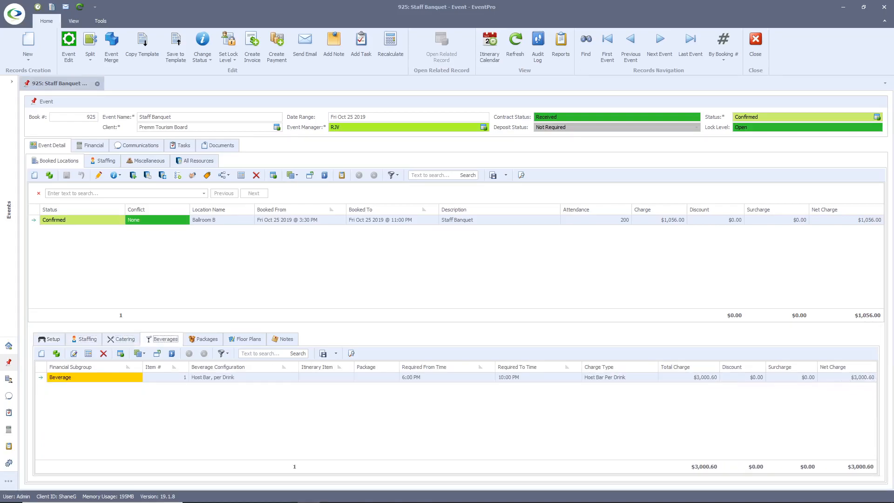
click(206, 338)
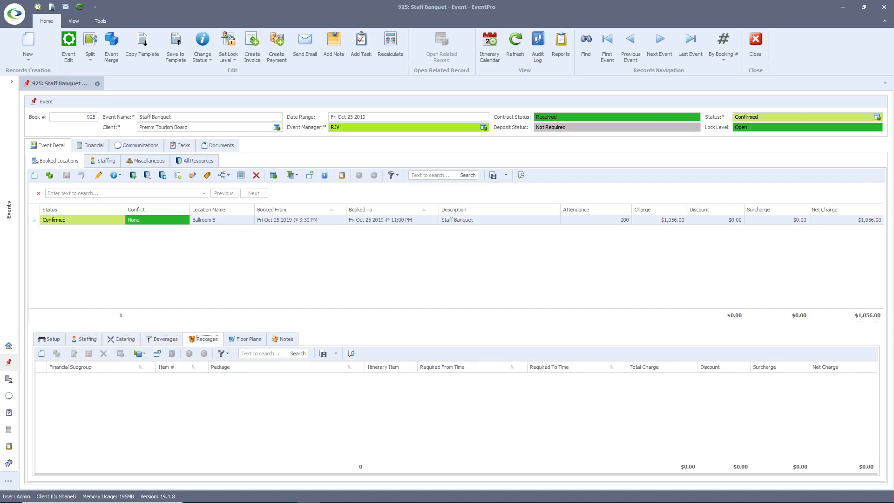
click(248, 338)
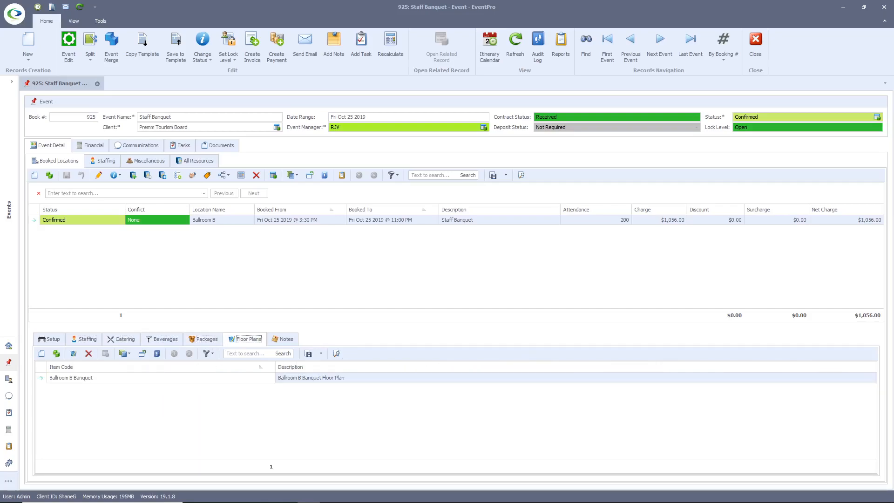
click(94, 144)
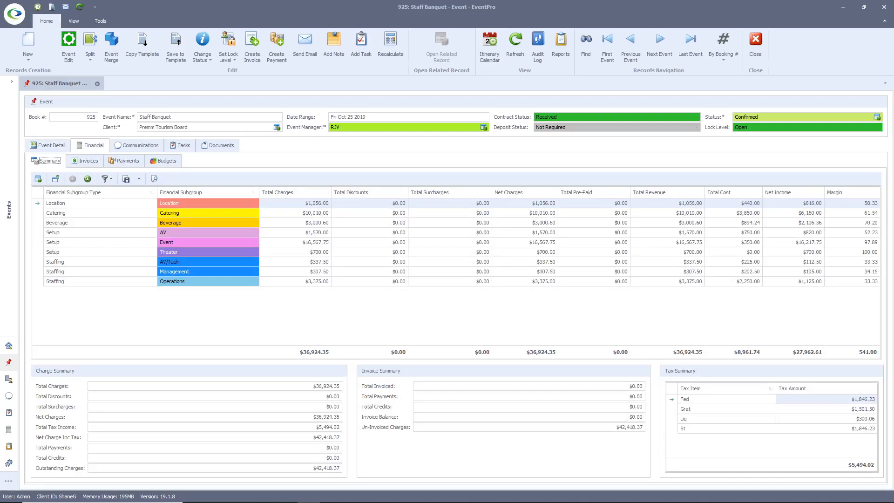
Check the empty invoices and payments, then view budget: $36,924.35 actual income vs $36,801 budgeted.
click(88, 160)
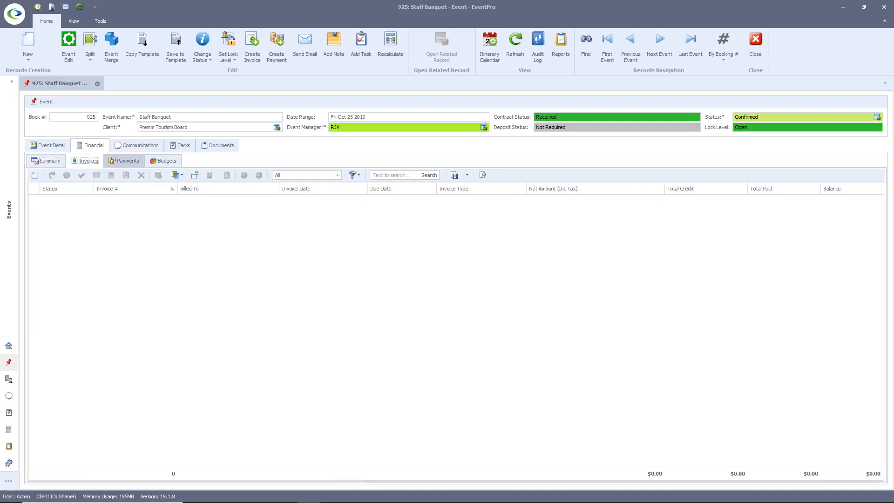
click(127, 161)
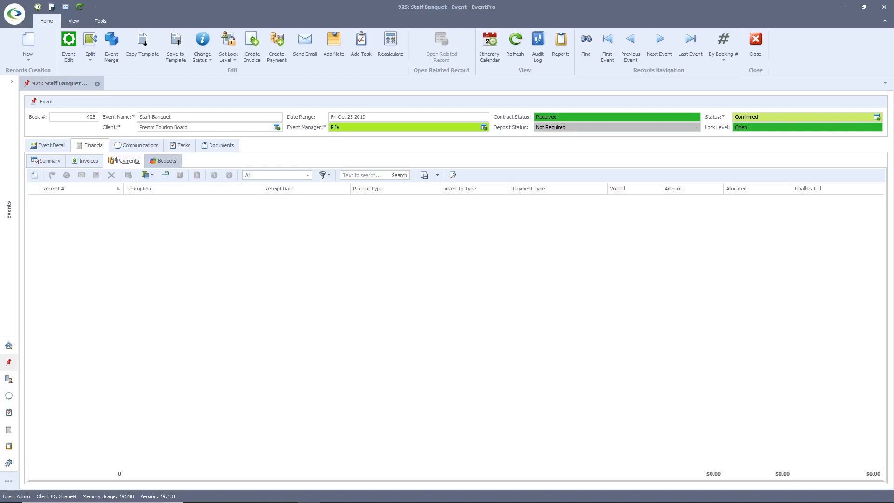
click(166, 160)
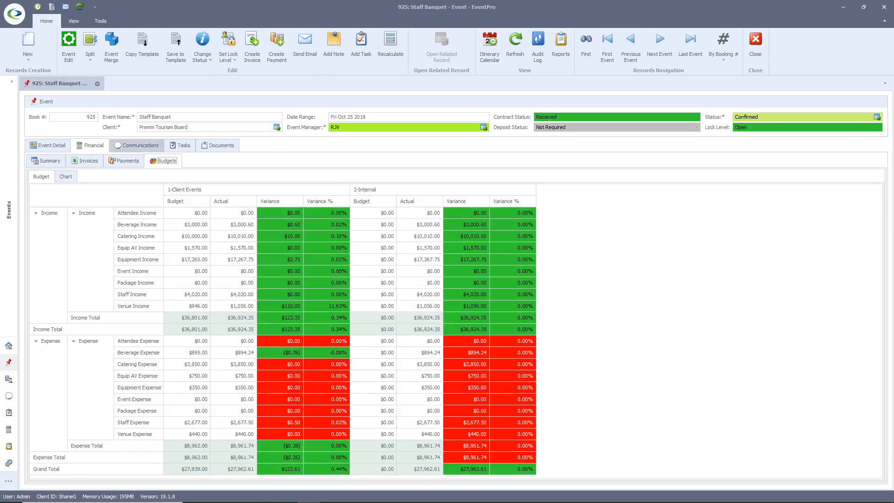
View the confirmed-details note and the draft email with the venue rental agreement.
click(136, 145)
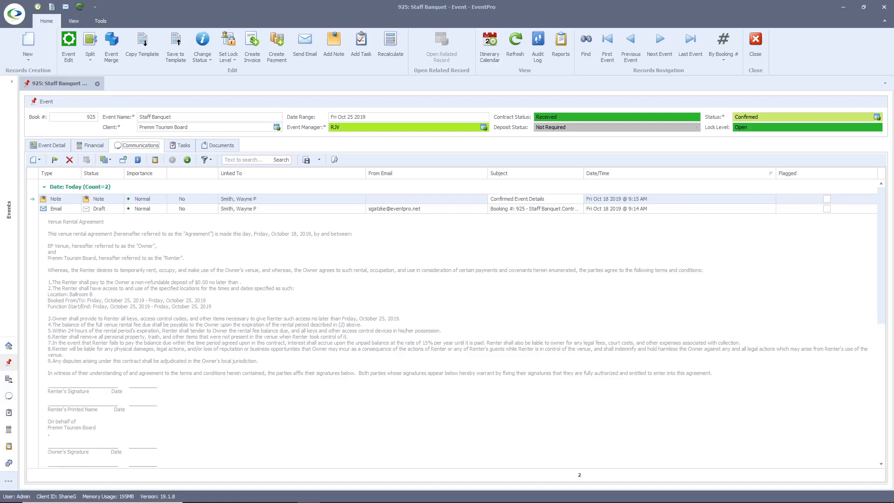
Review the three tasks (two scheduled, one completed), then the empty documents list.
click(183, 145)
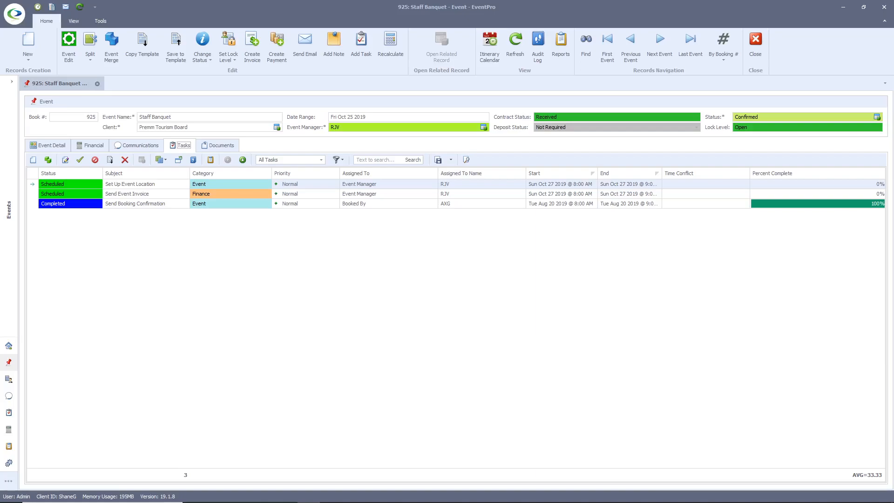
click(221, 145)
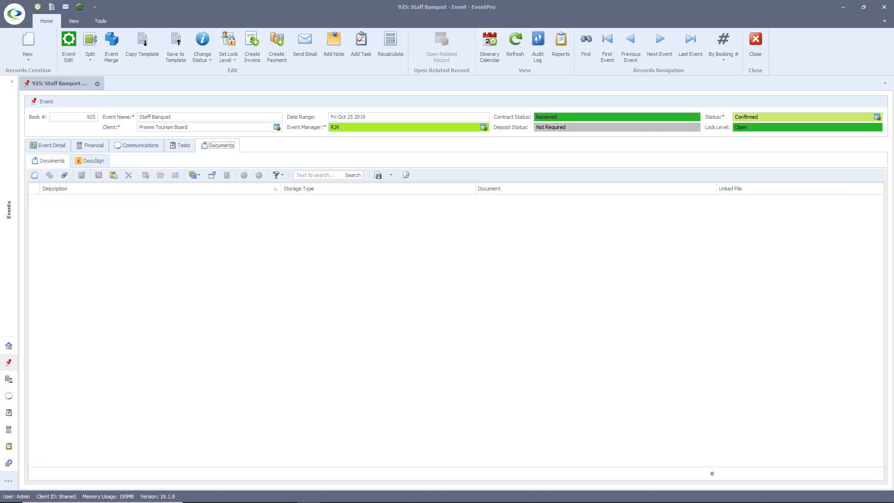